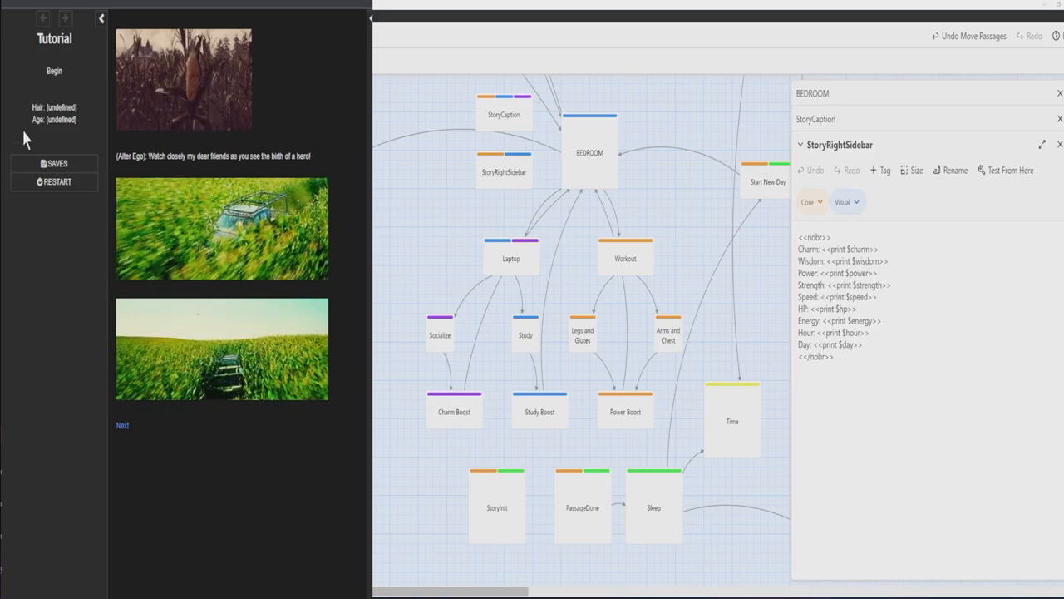
# Stow the preview's left UI bar to reveal the Charm, Wisdom and Power stats panel
pyautogui.click(101, 18)
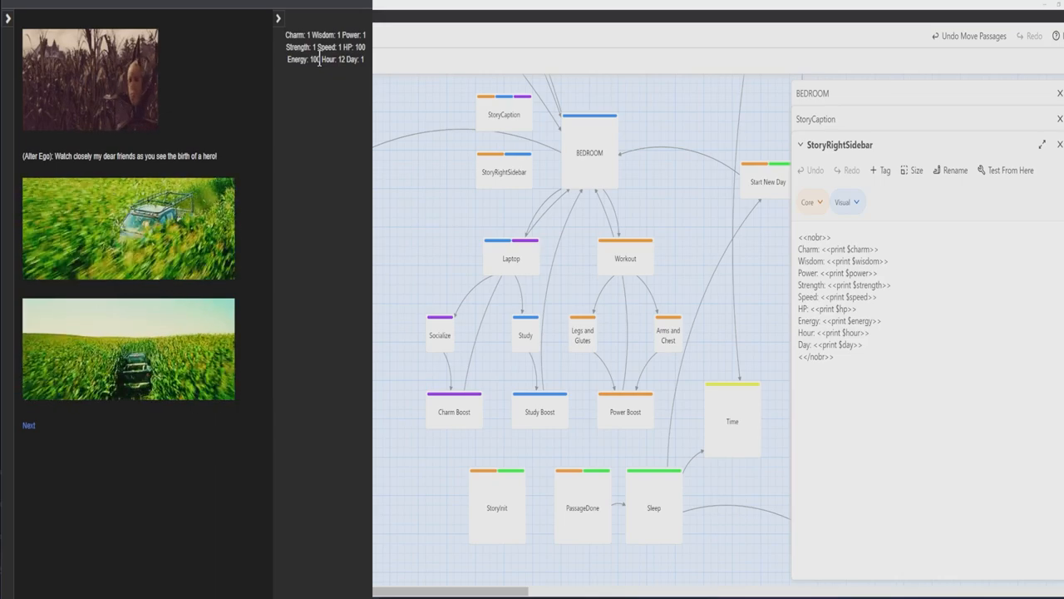
# Open StoryInit to view starting stats, energy, HP, time counters and weekday flags
pyautogui.click(496, 505)
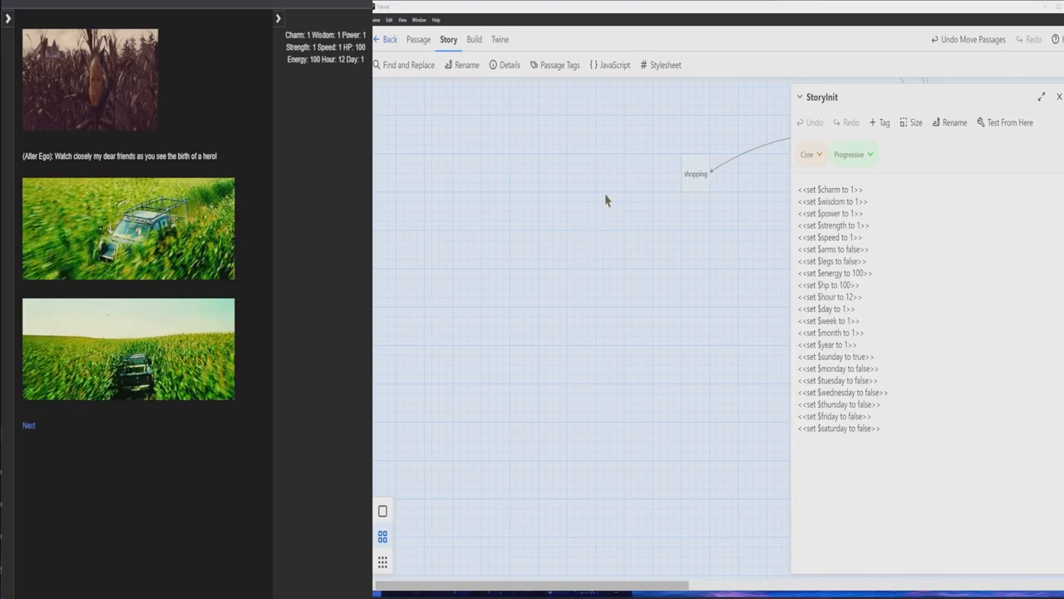
# Close StoryInit and bring up the Story JavaScript that builds the right sidebar
pyautogui.click(1059, 97)
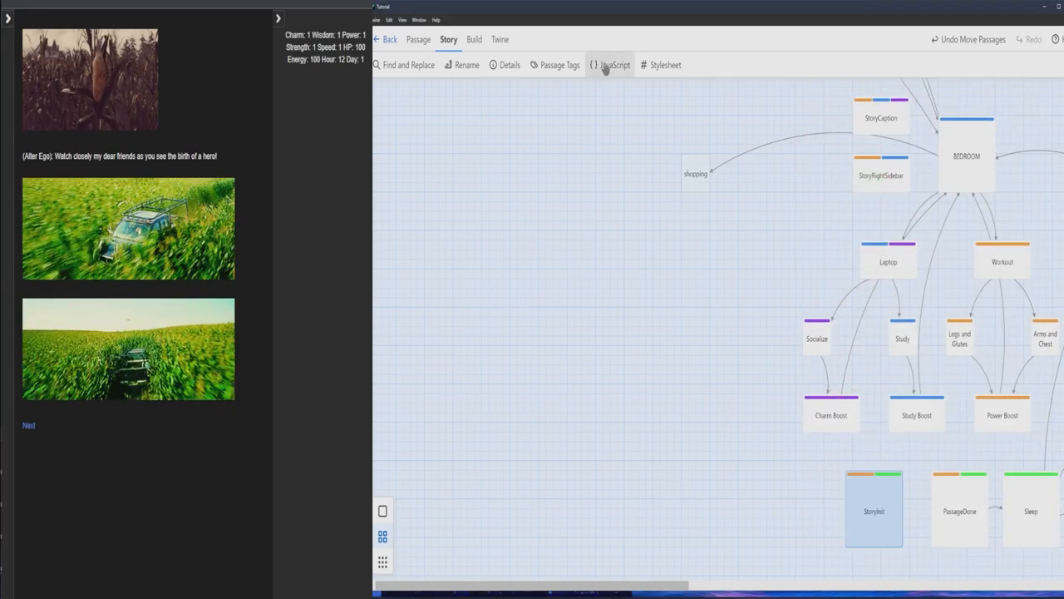
pyautogui.click(613, 65)
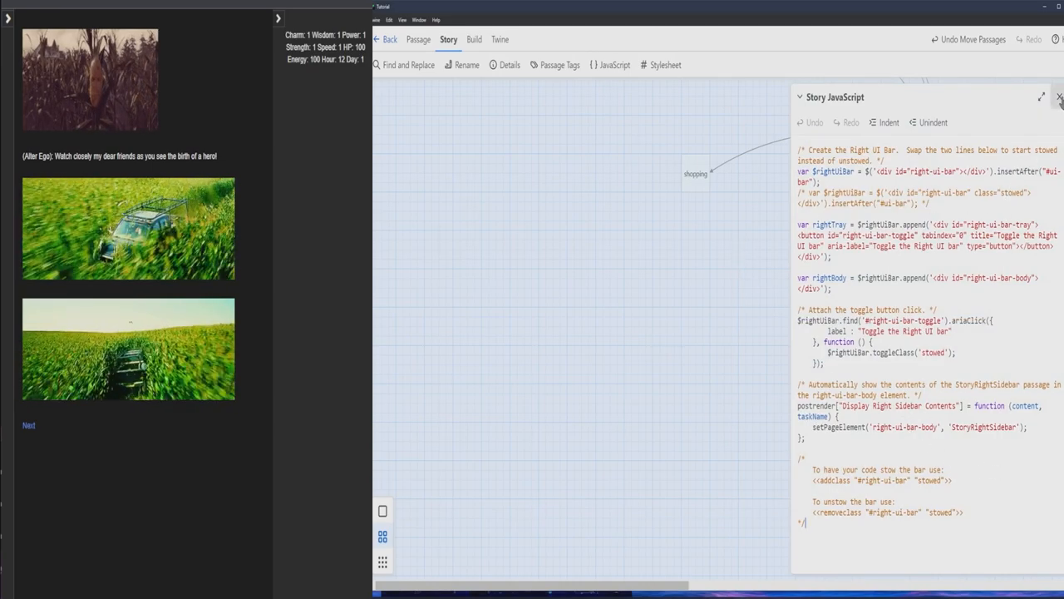
# Open the story stylesheet and scroll through the right-sidebar CSS rules
pyautogui.click(665, 65)
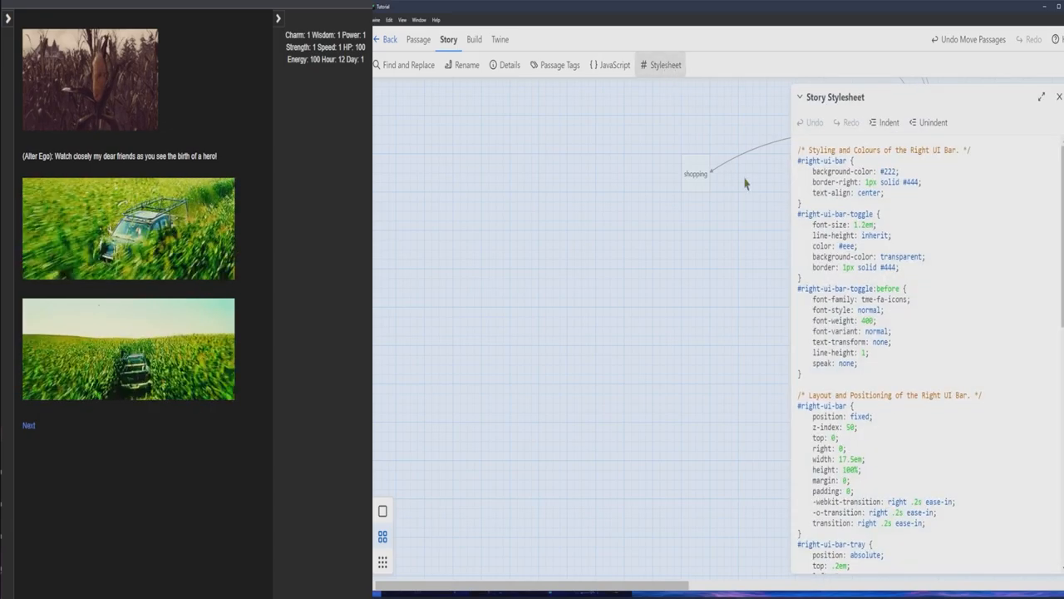
pyautogui.scroll(-3)
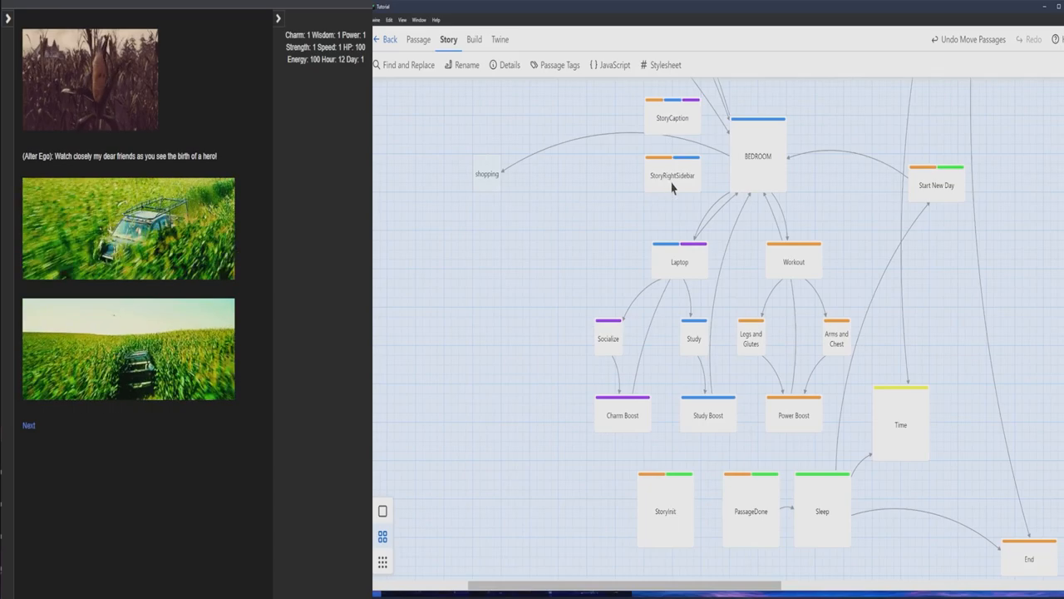
# Open StoryRightSidebar for editing and hide the preview's left sidebar
pyautogui.doubleClick(671, 175)
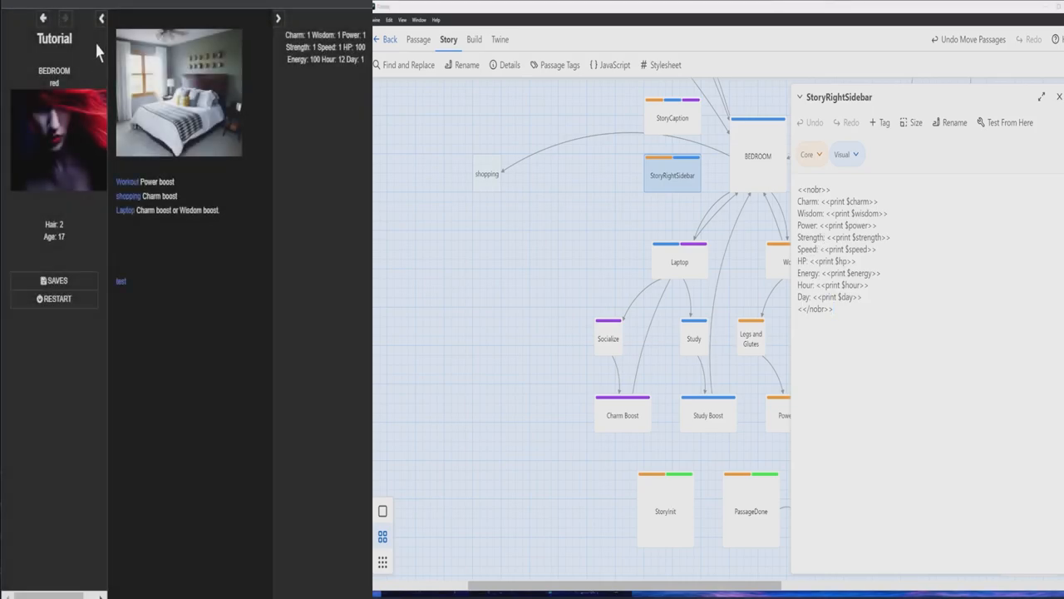
pyautogui.click(101, 18)
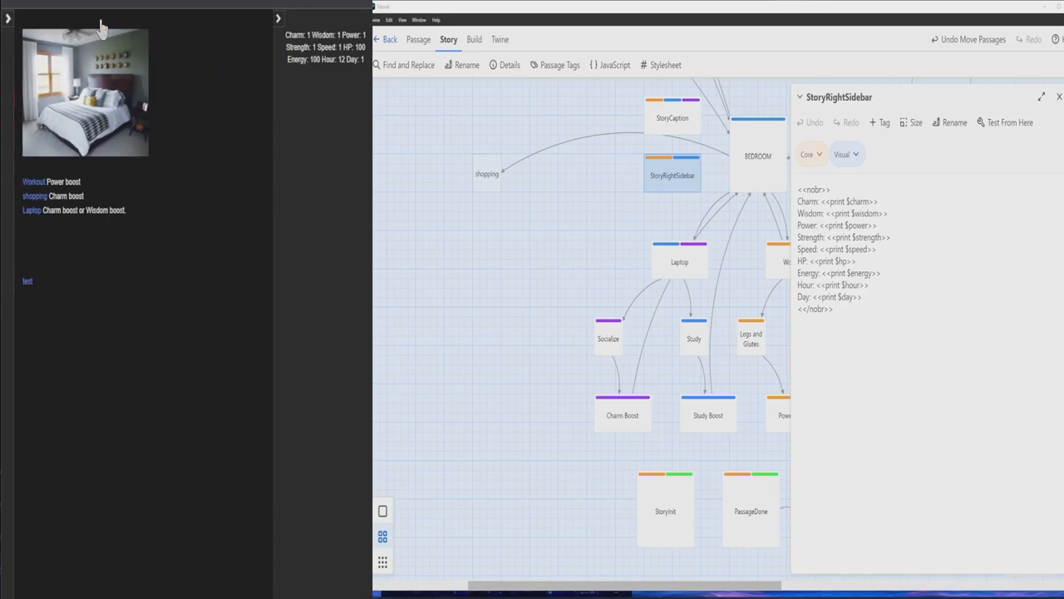
pyautogui.moveTo(102, 58)
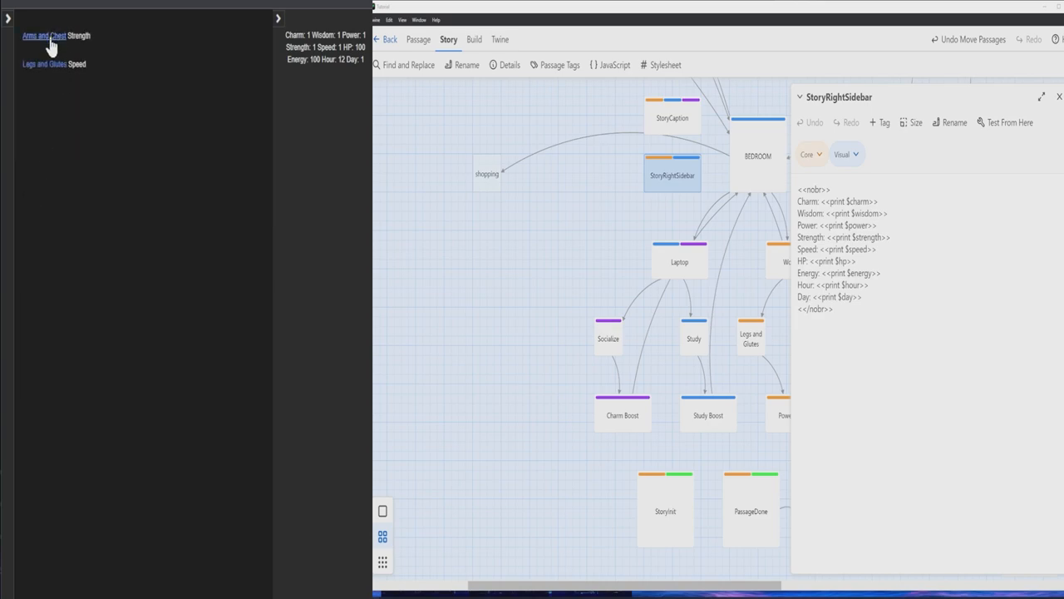
pyautogui.moveTo(75, 36)
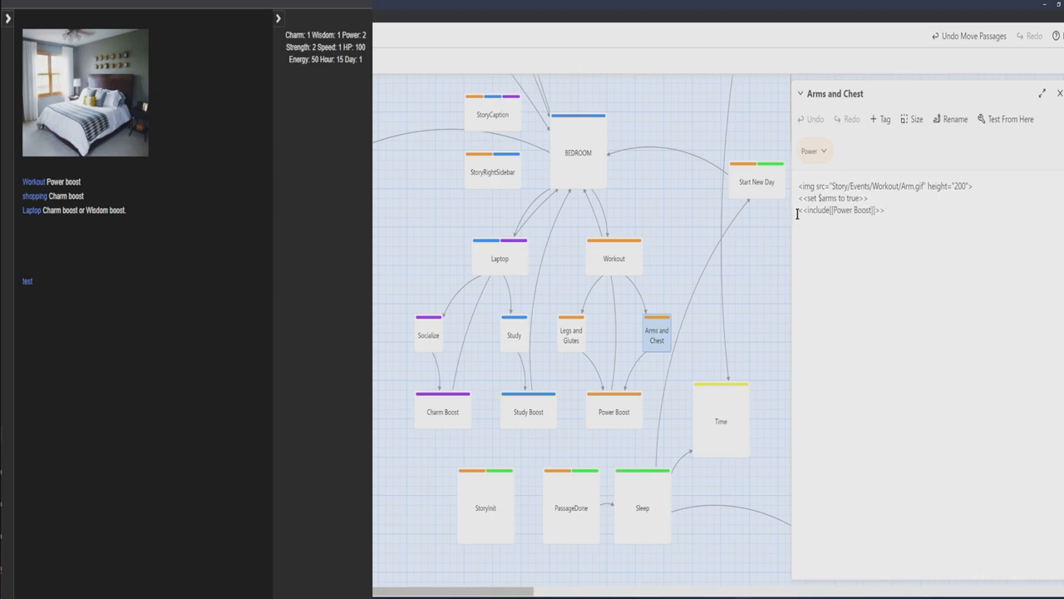
# Complete the Arms and Chest workout in the preview and open the Power Boost passage
pyautogui.click(877, 210)
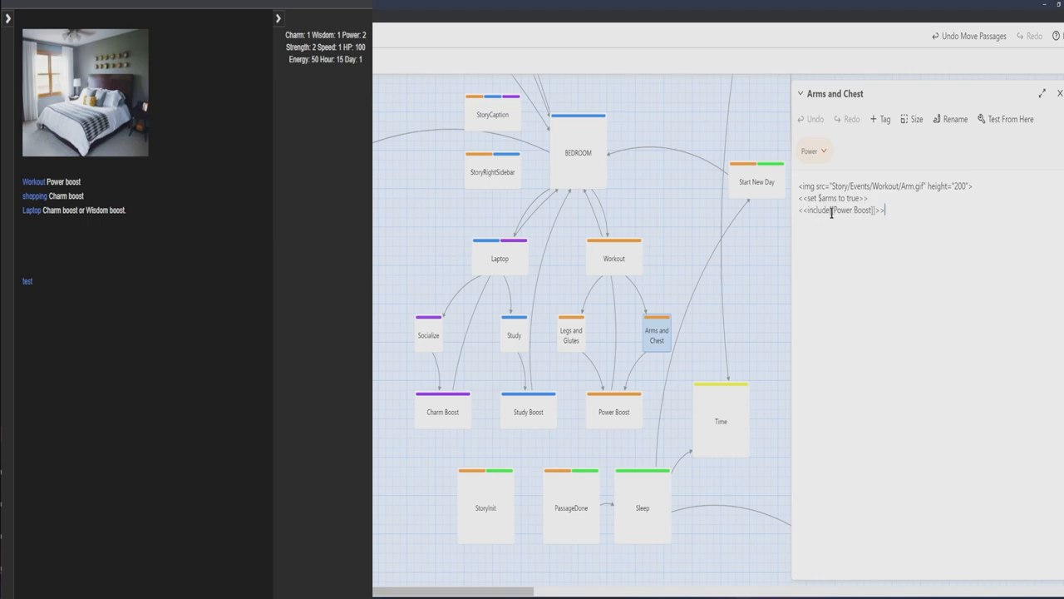
pyautogui.moveTo(850, 182)
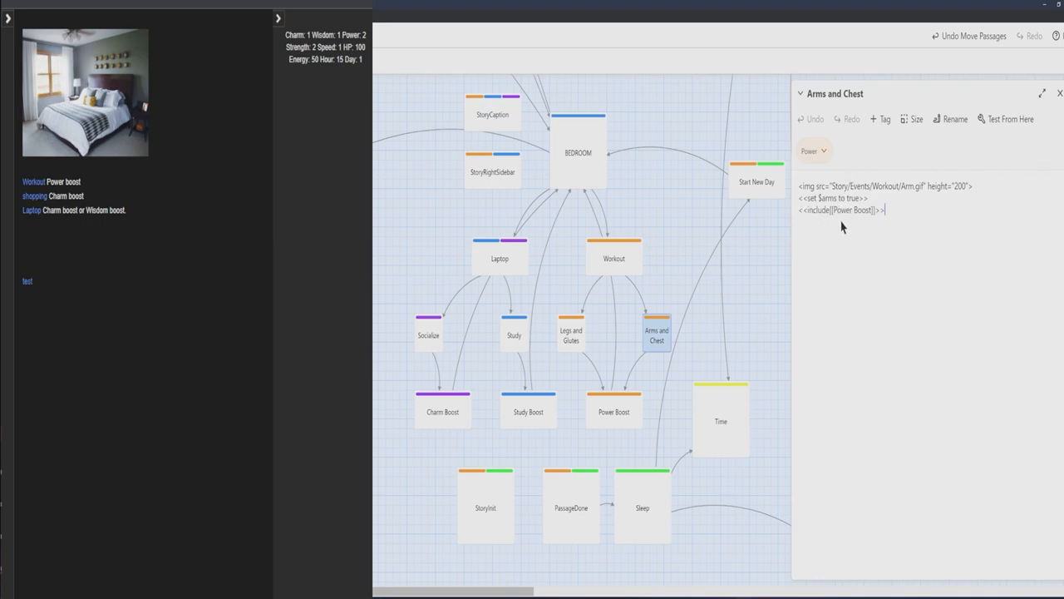
pyautogui.moveTo(615, 420)
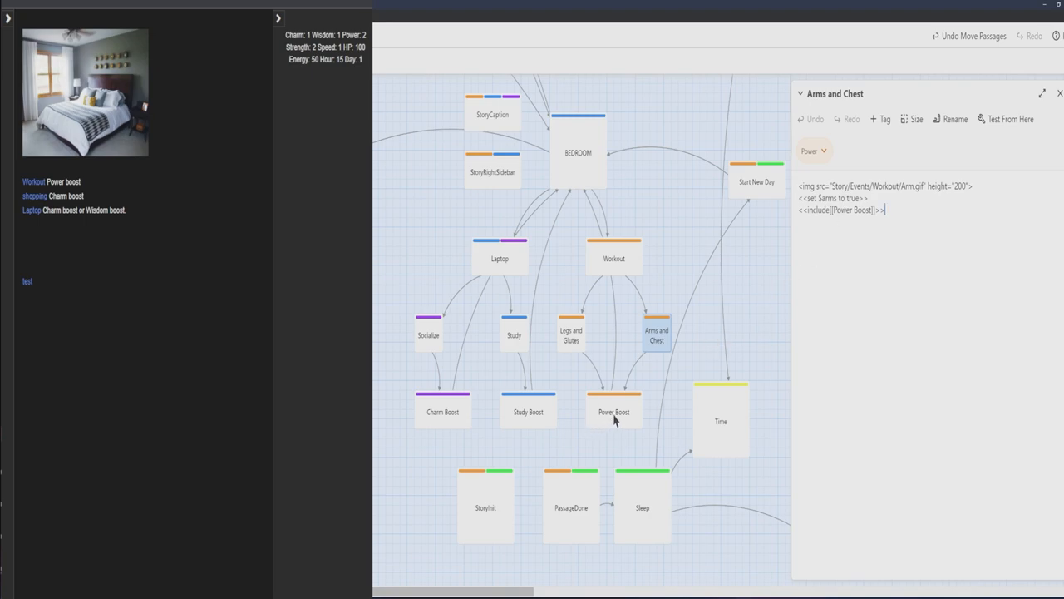
pyautogui.click(613, 411)
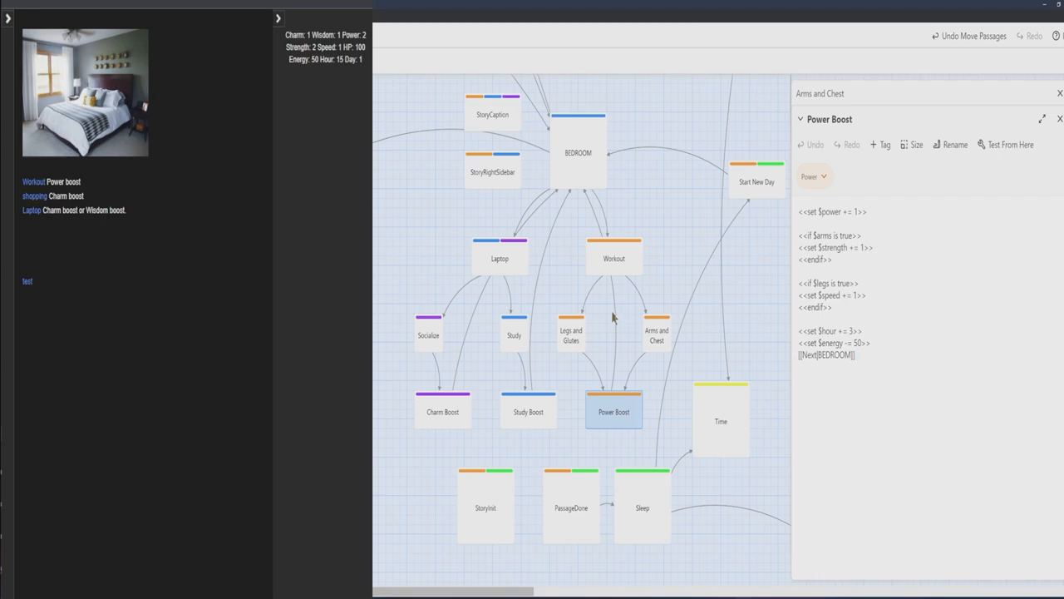
pyautogui.moveTo(815, 282)
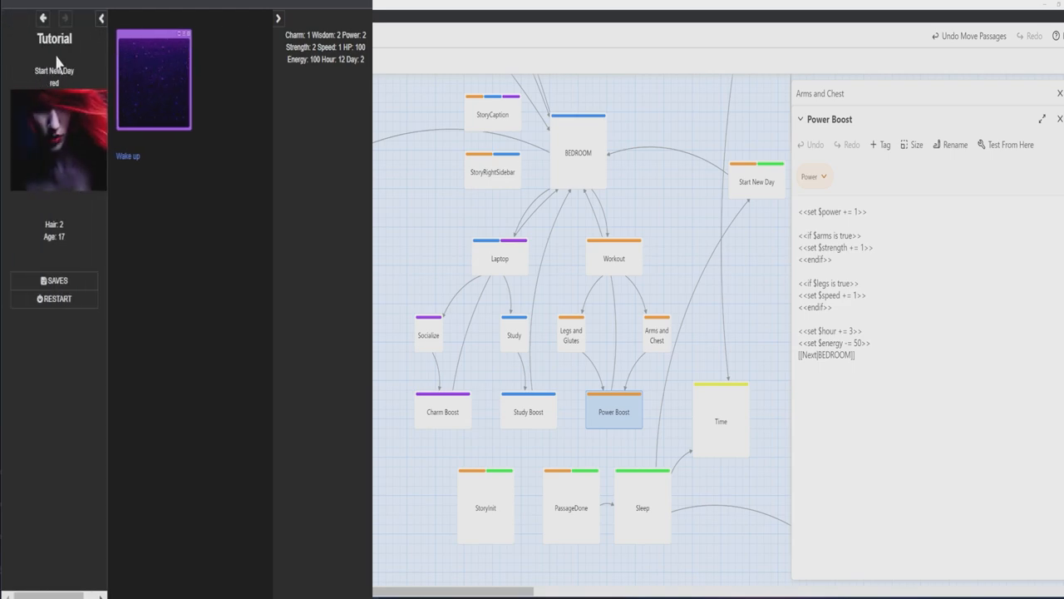
pyautogui.moveTo(146, 125)
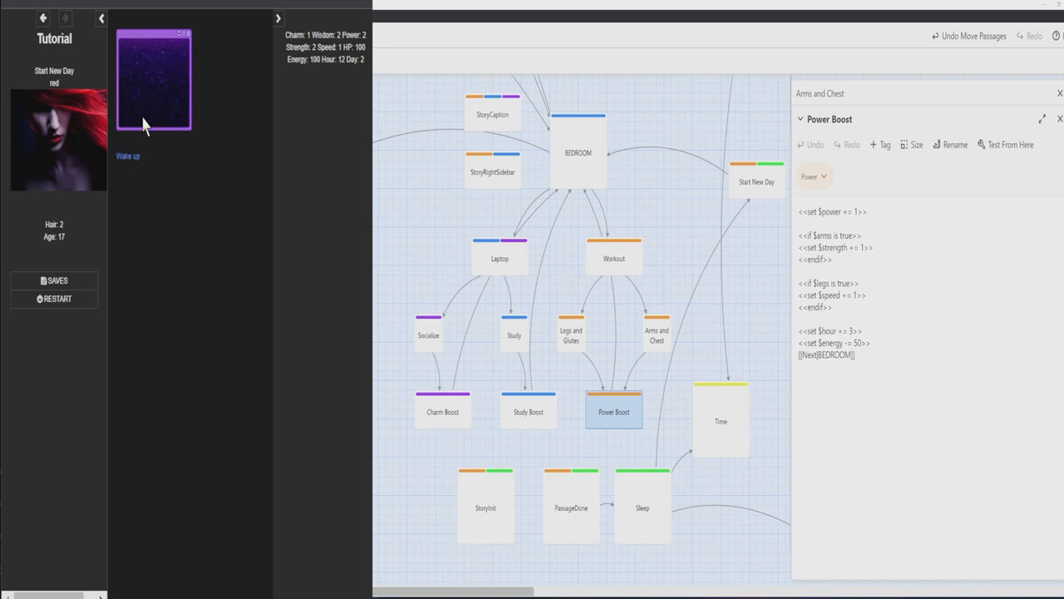
pyautogui.moveTo(304, 76)
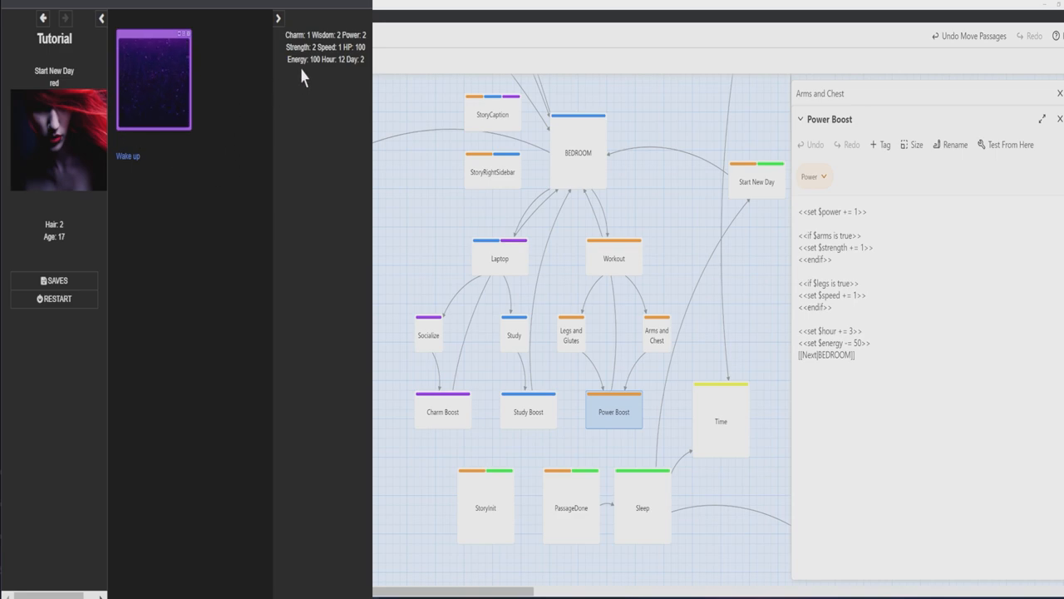
# Open the PassageDone passage and close the Arms and Chest passage
pyautogui.click(571, 505)
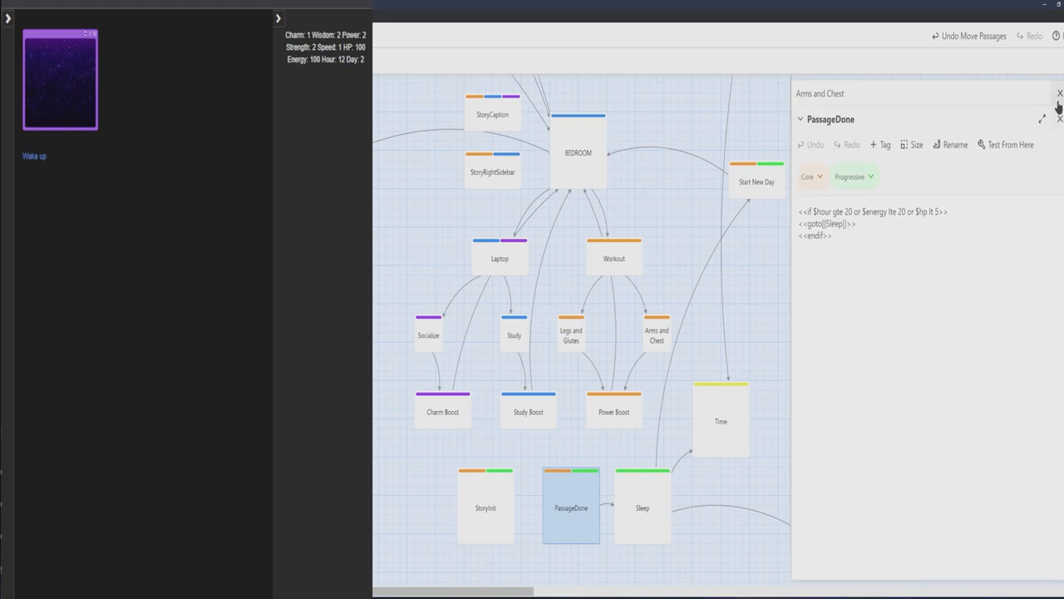
pyautogui.click(1060, 94)
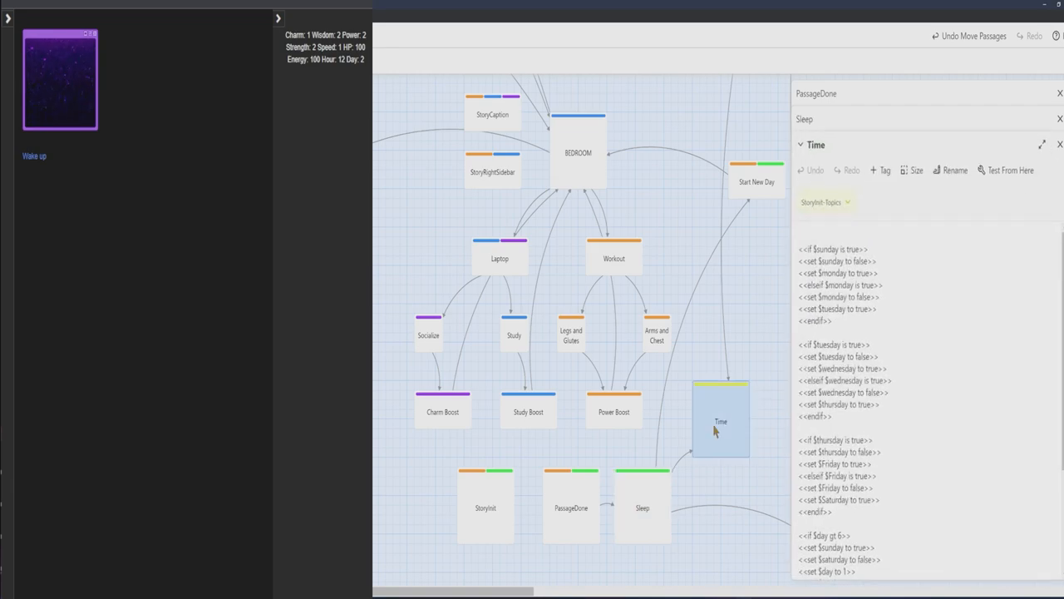
# Scroll through the Time passage's rollover code, then open Start New Day
pyautogui.scroll(-3)
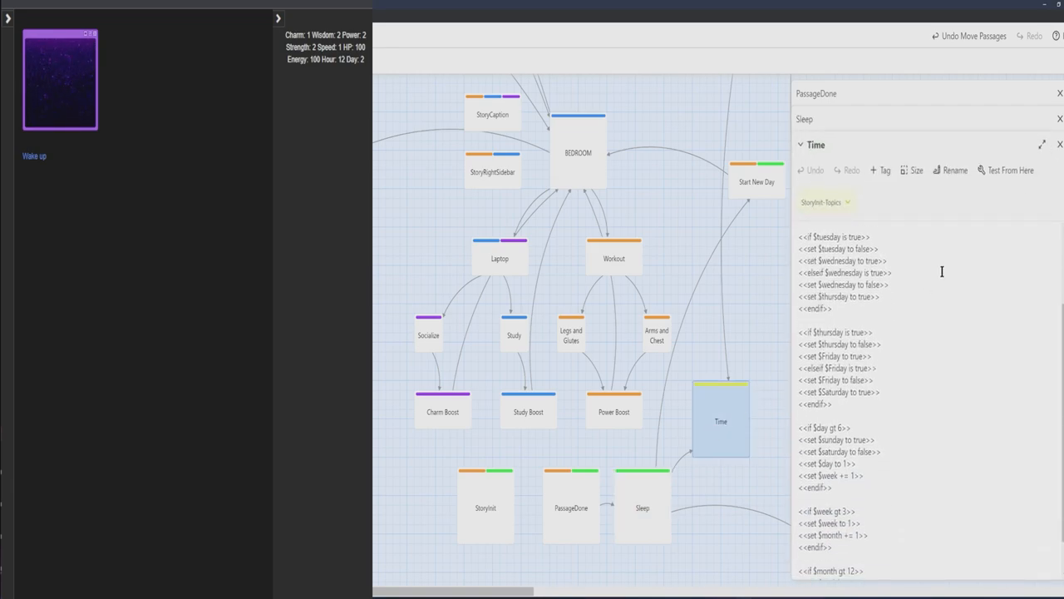
pyautogui.click(756, 181)
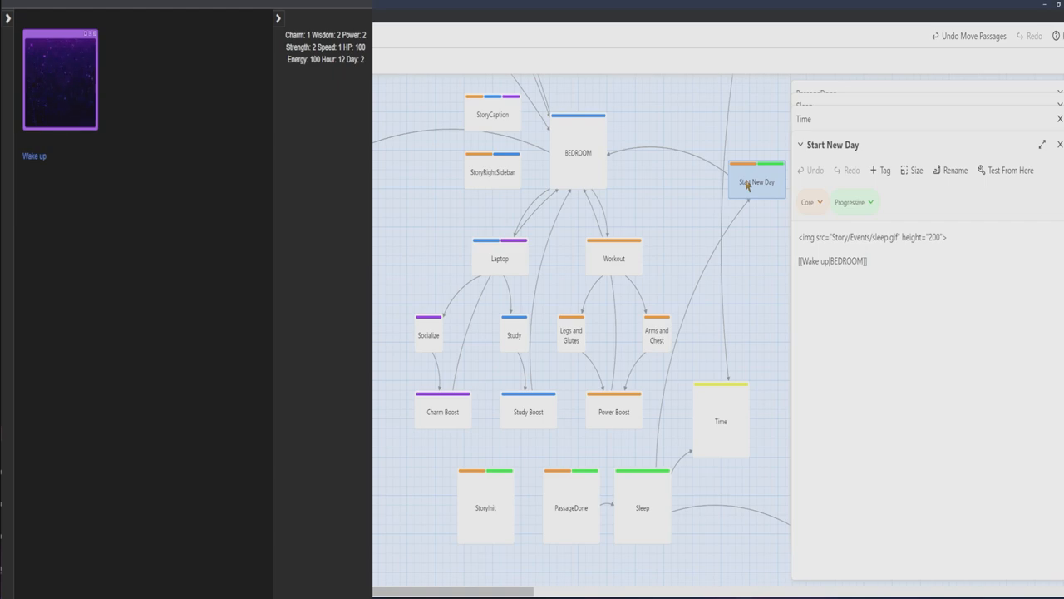
# Follow the Wake up link back to BEDROOM, starting Day 2 at 100 energy
pyautogui.click(867, 261)
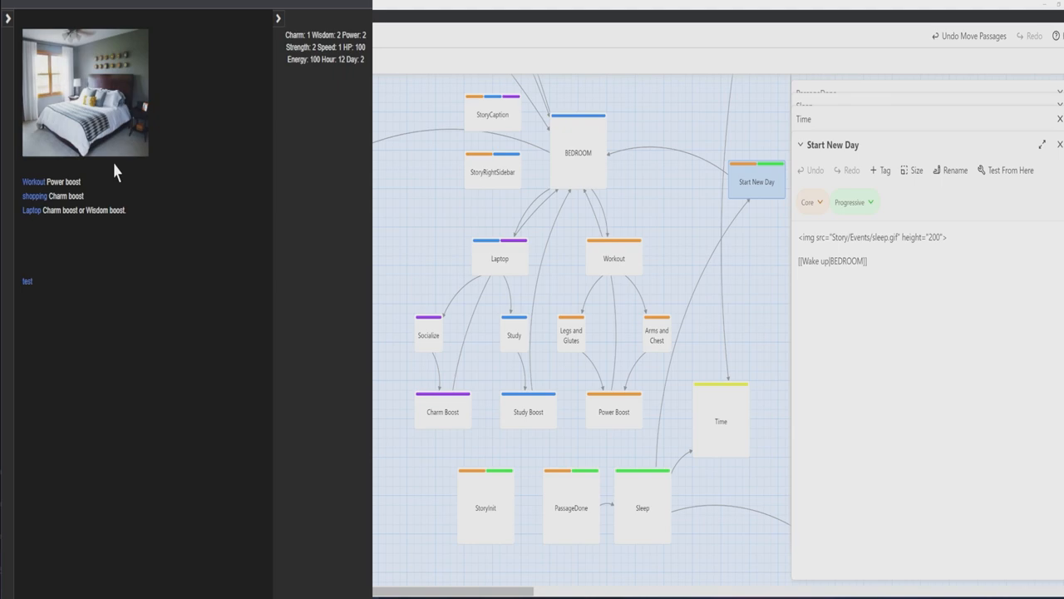
pyautogui.moveTo(339, 535)
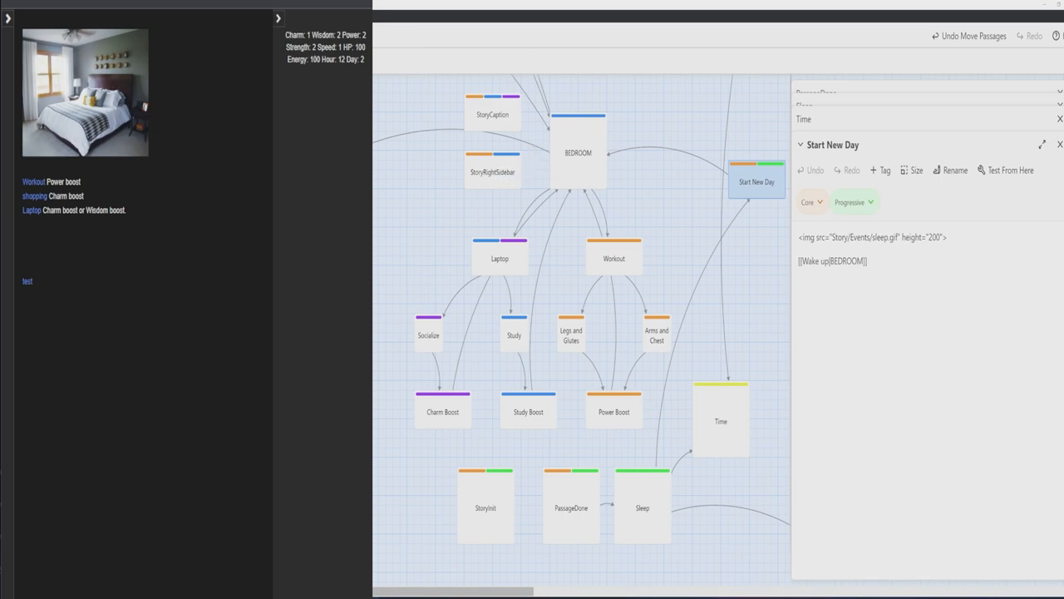
pyautogui.moveTo(416, 374)
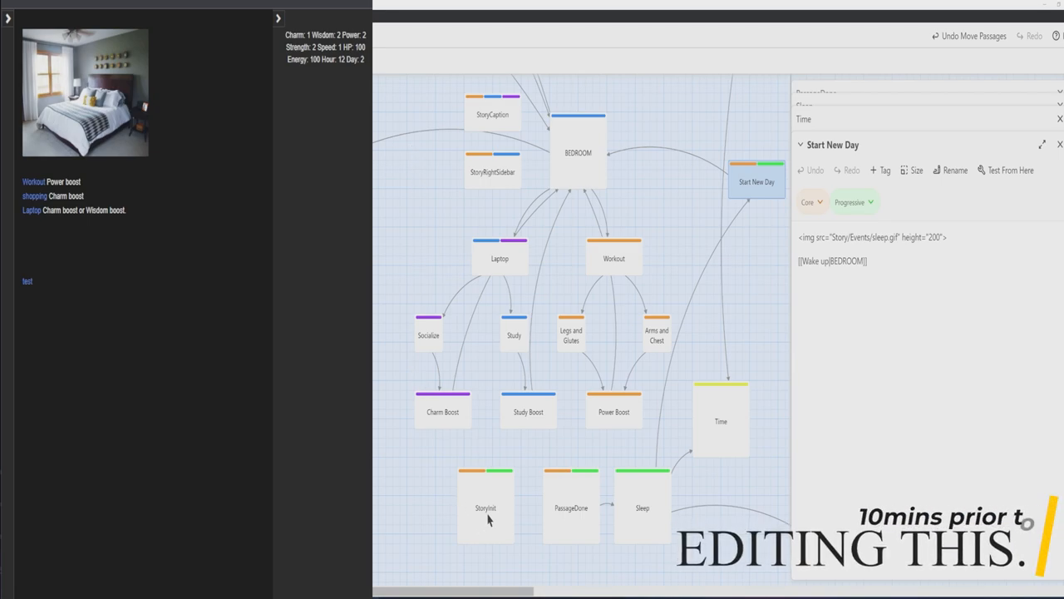
pyautogui.moveTo(572, 524)
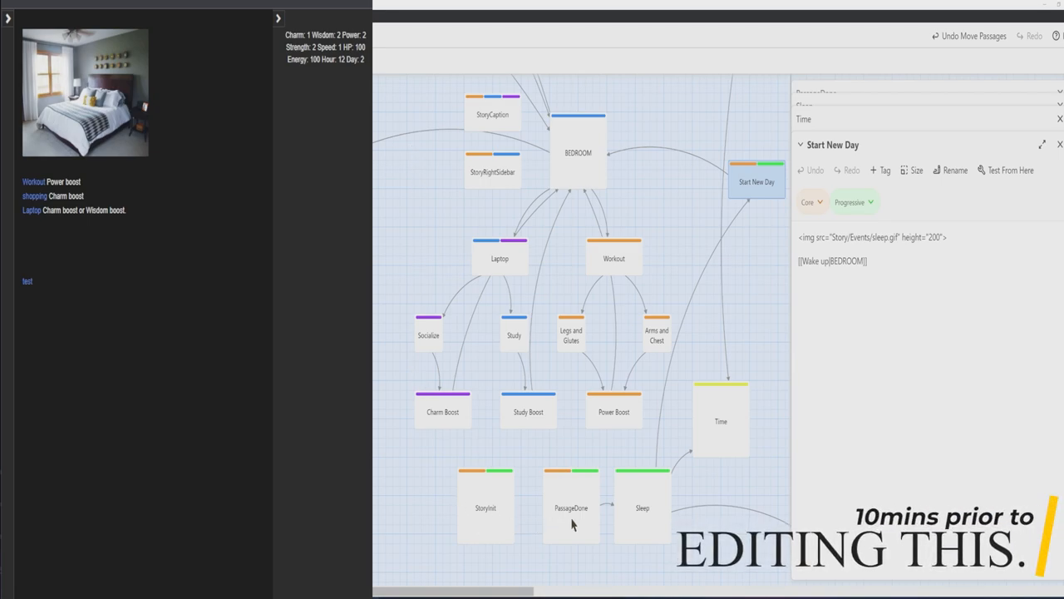